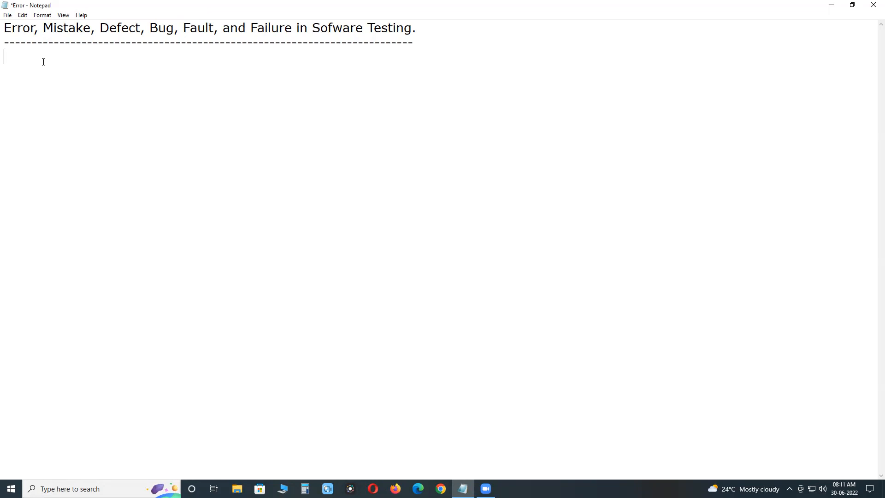
- Type the subtitle 'Software Application Life Cycle' below the title's dashed line
{"action": "type", "text": "So"}
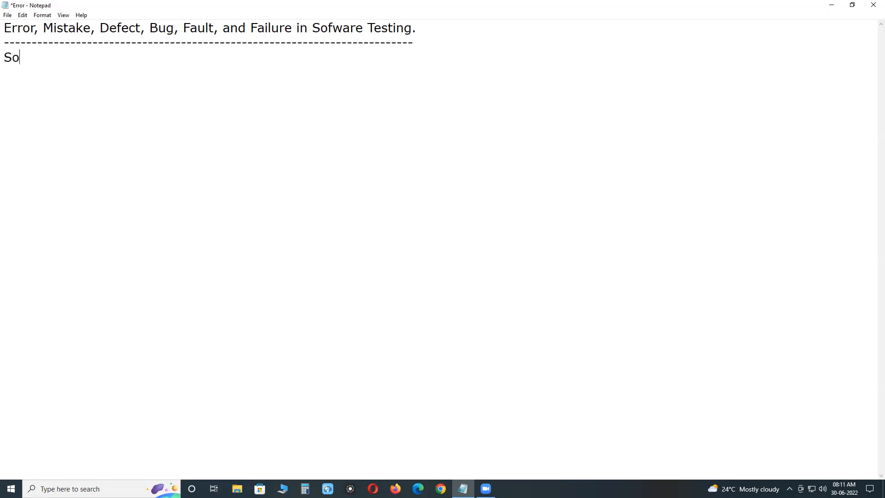
{"action": "type", "text": "ftware"}
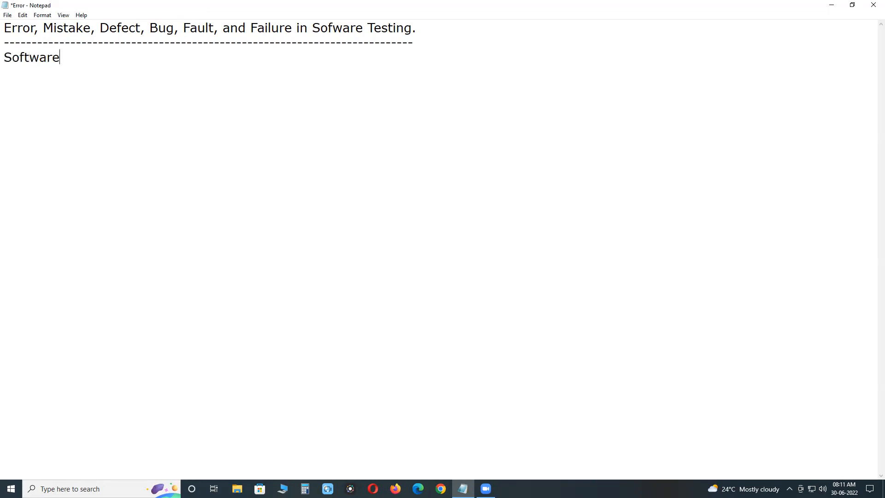
{"action": "type", "text": "Applicati"}
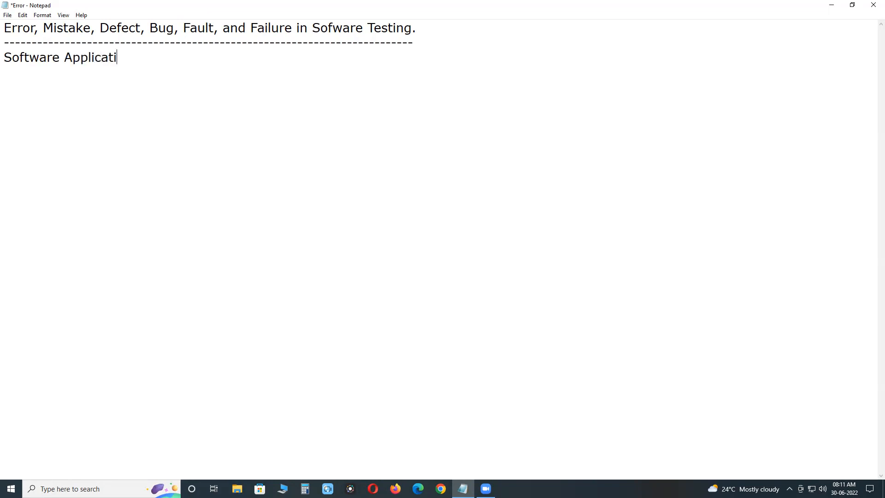
{"action": "type", "text": "on Li"}
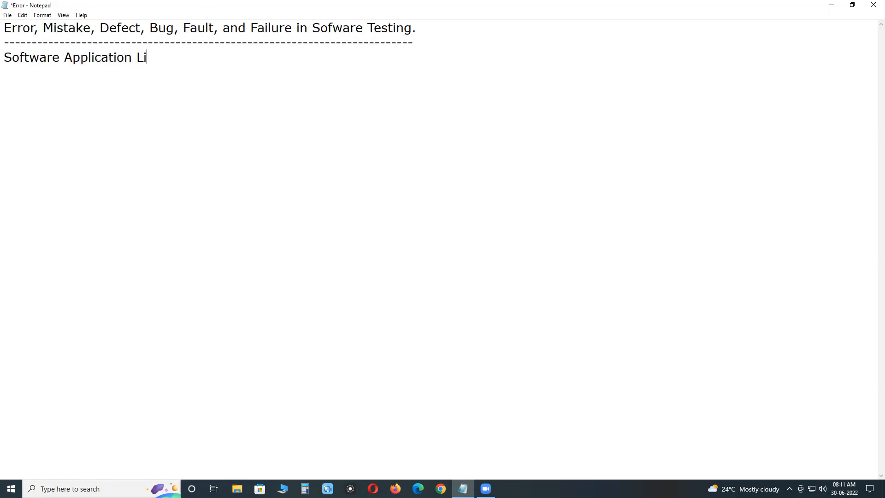
{"action": "type", "text": "fe Cyc"}
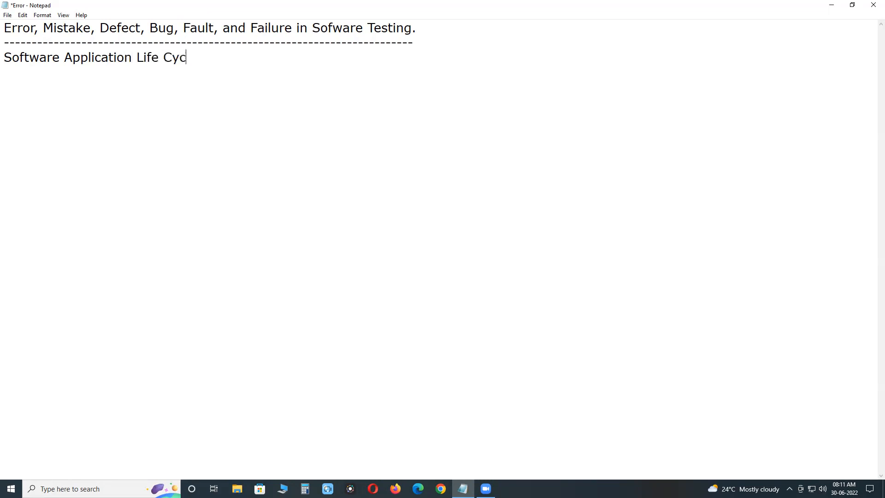
{"action": "type", "text": "le"}
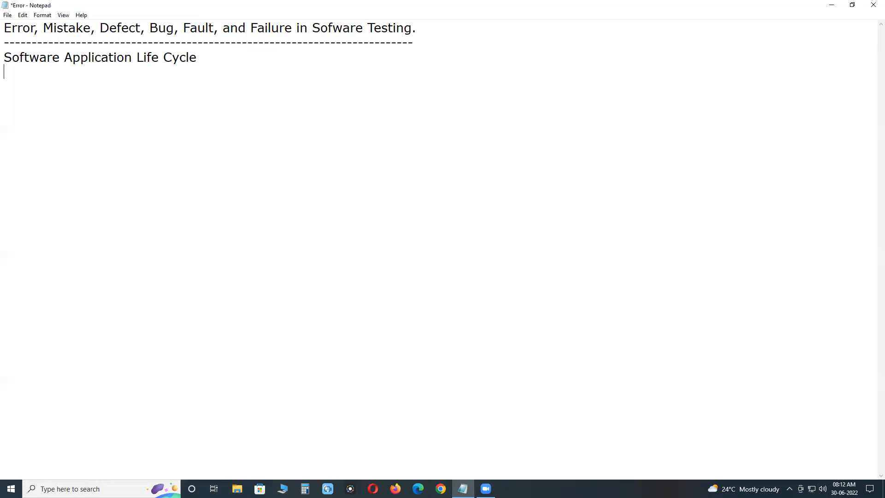
- Add the Development, Testing and Production heading row with a dashed line beneath
{"action": "type", "text": "Developme"}
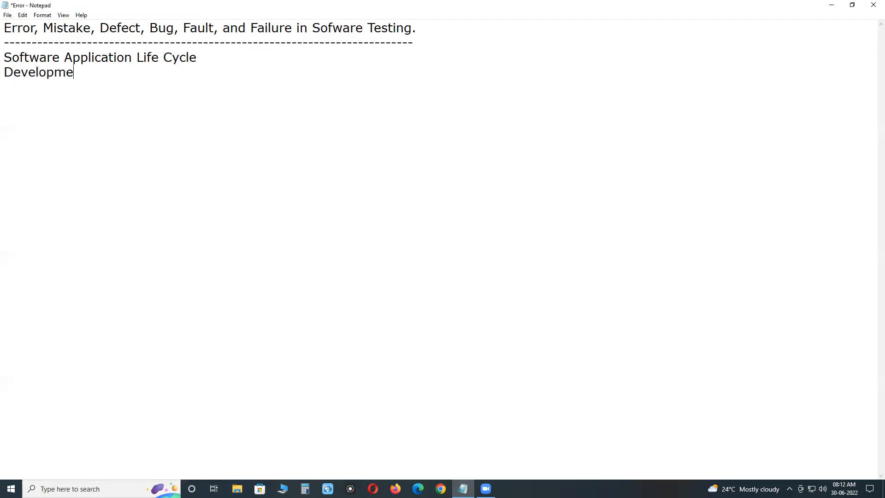
{"action": "type", "text": "nt"}
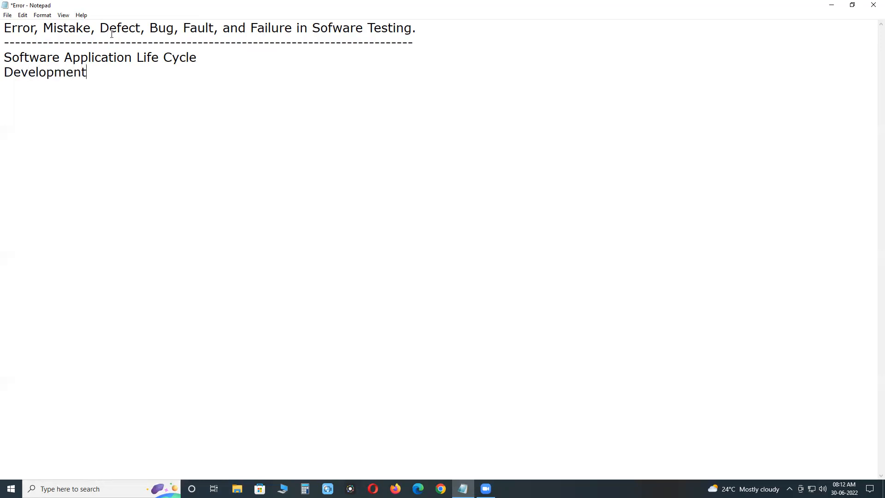
{"action": "key", "text": "enter"}
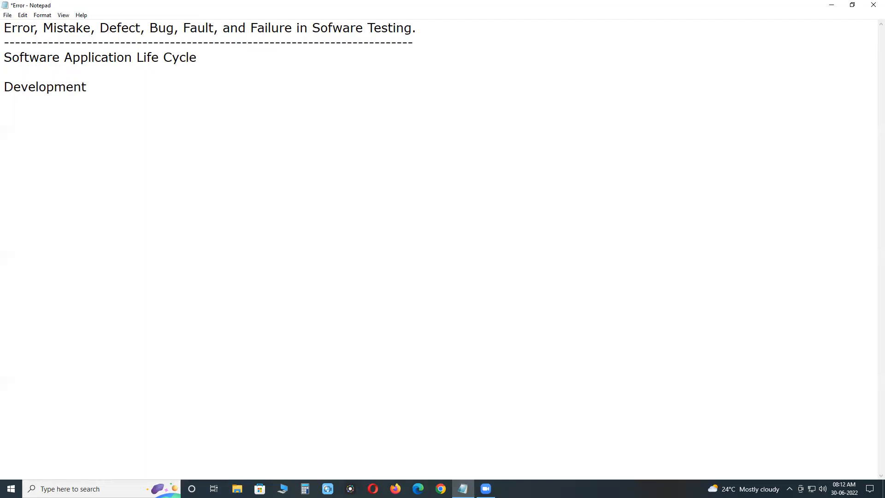
{"action": "type", "text": "T"}
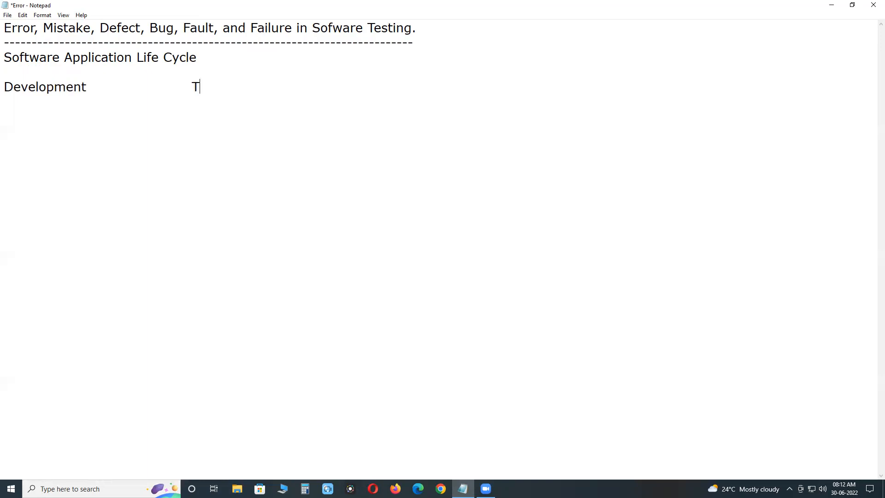
{"action": "type", "text": "sting"}
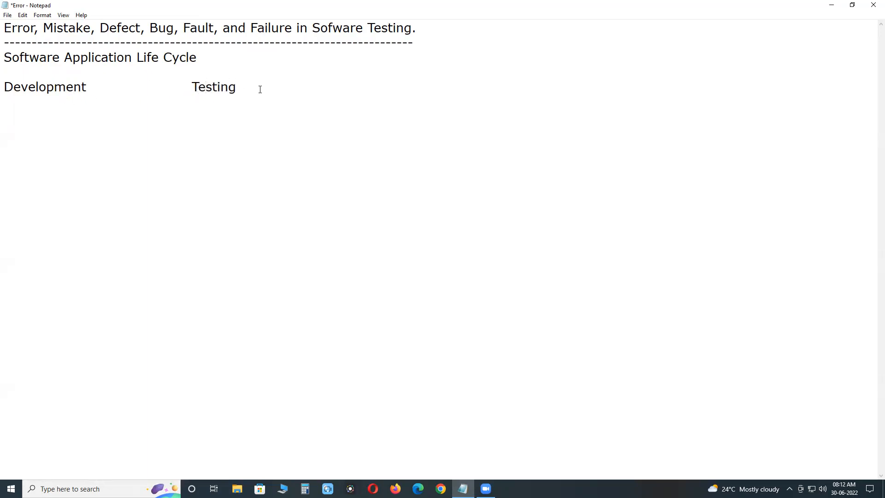
{"action": "left_click", "coordinate": [317, 87]}
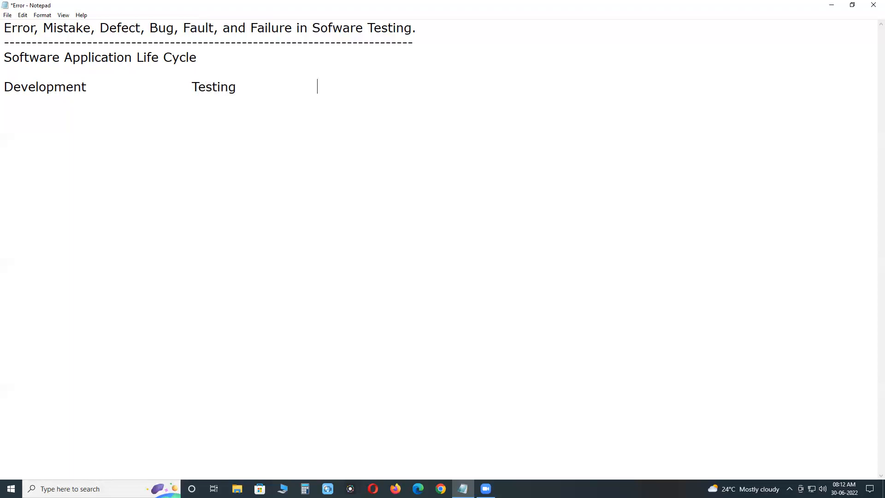
{"action": "type", "text": "Pro"}
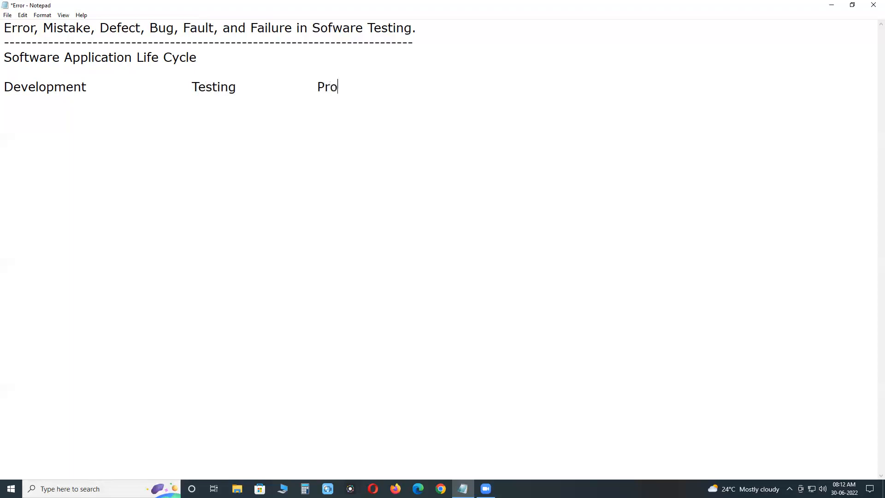
{"action": "type", "text": "duction"}
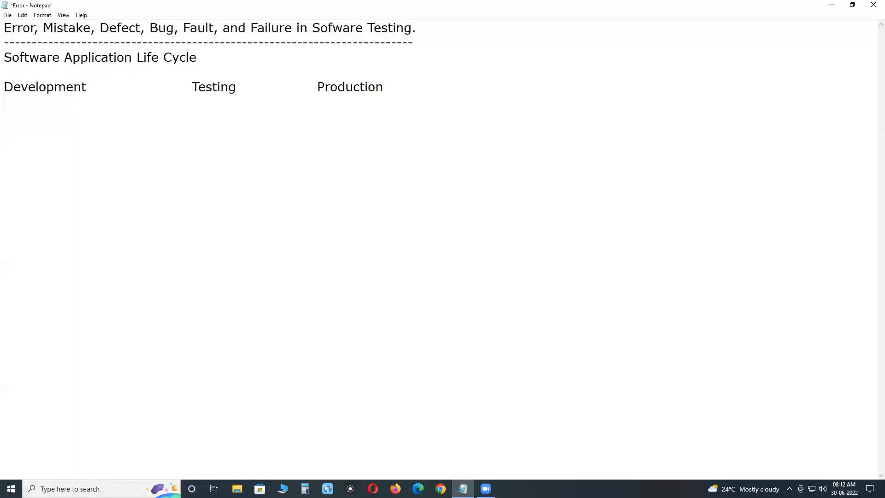
{"action": "type", "text": "-----------------------------------------------------------------------"}
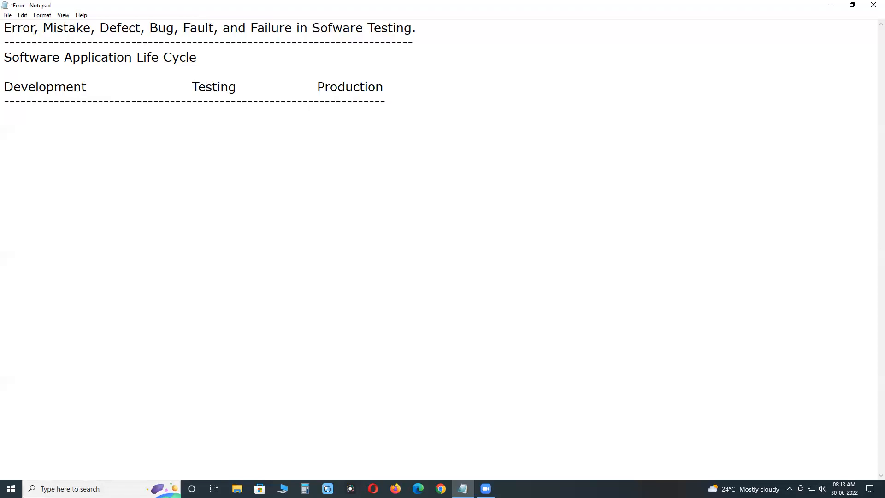
- List 'Error' and 'Mistake' on separate lines under the Development heading
{"action": "type", "text": "Error"}
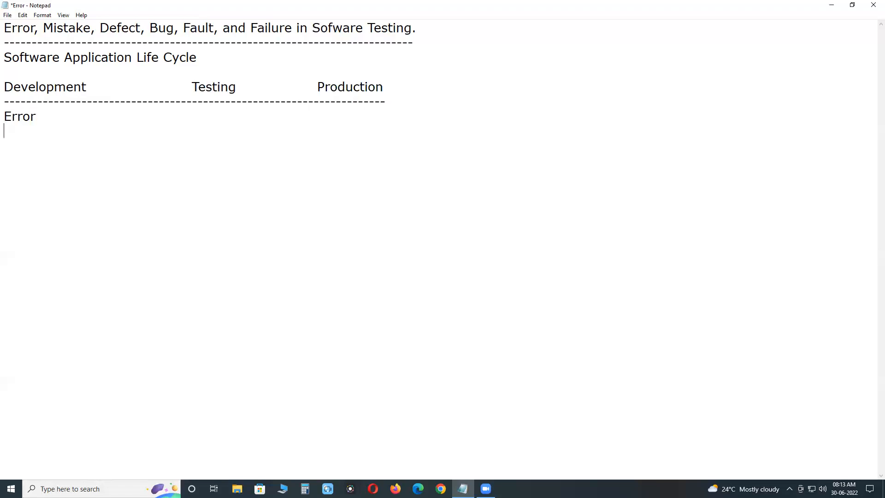
{"action": "type", "text": "M"}
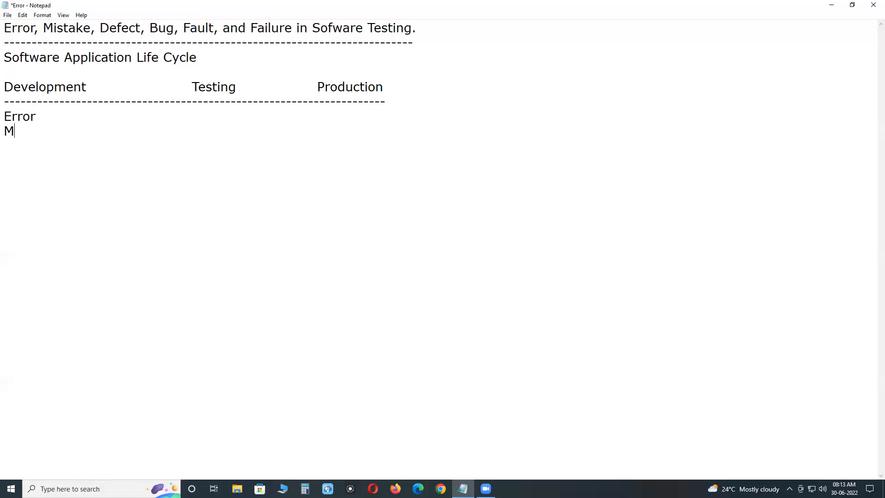
{"action": "type", "text": "istak"}
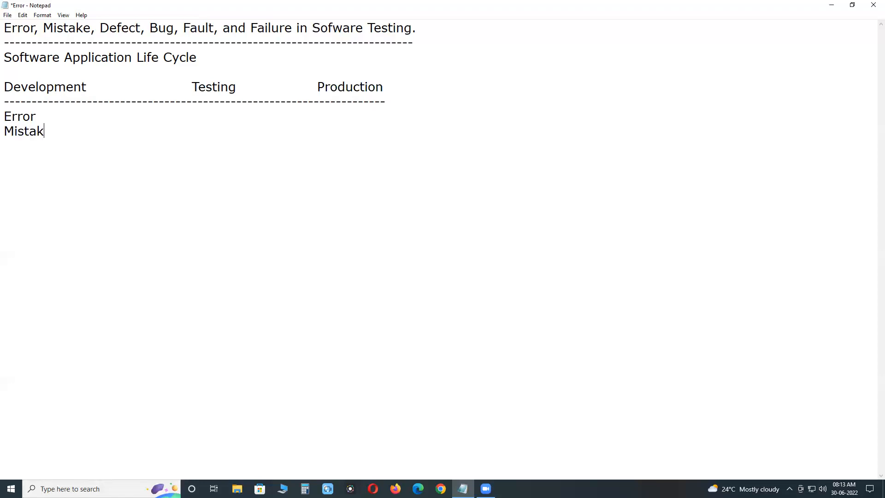
{"action": "type", "text": "e"}
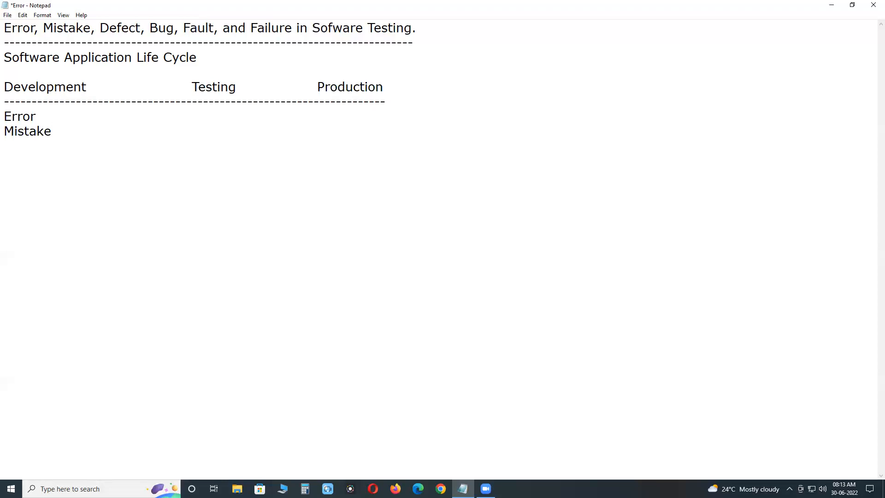
{"action": "left_click", "coordinate": [52, 131]}
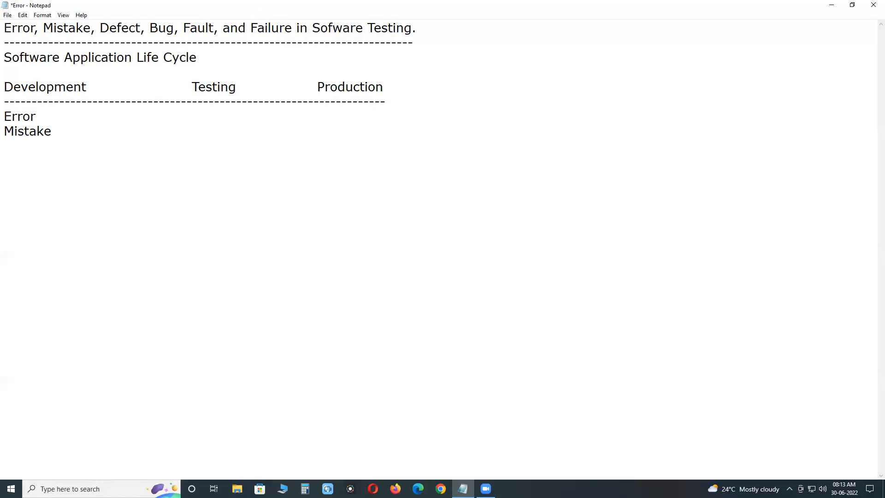
- Enter Defect, Bug and Fault on consecutive lines in the Testing column
{"action": "left_click", "coordinate": [191, 116]}
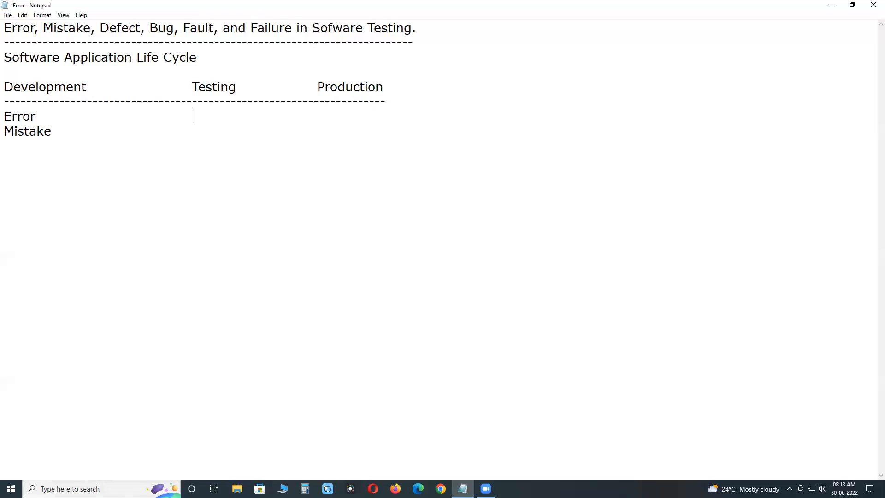
{"action": "type", "text": "De"}
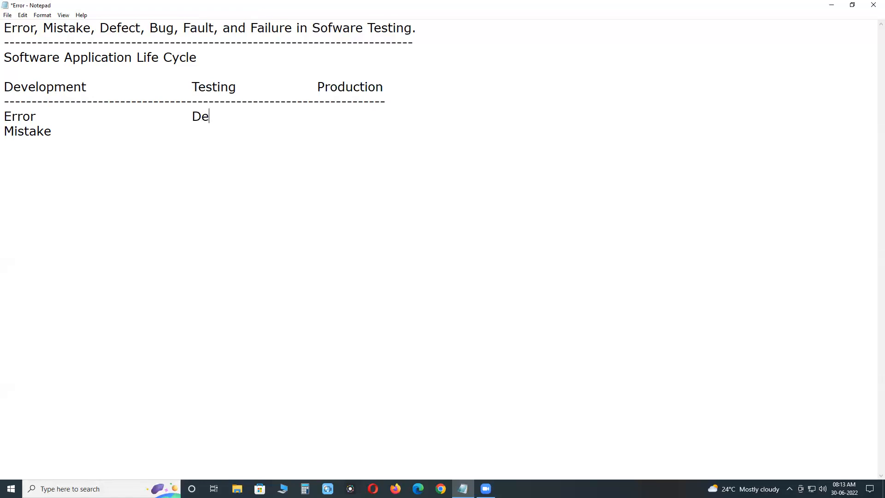
{"action": "type", "text": "fect"}
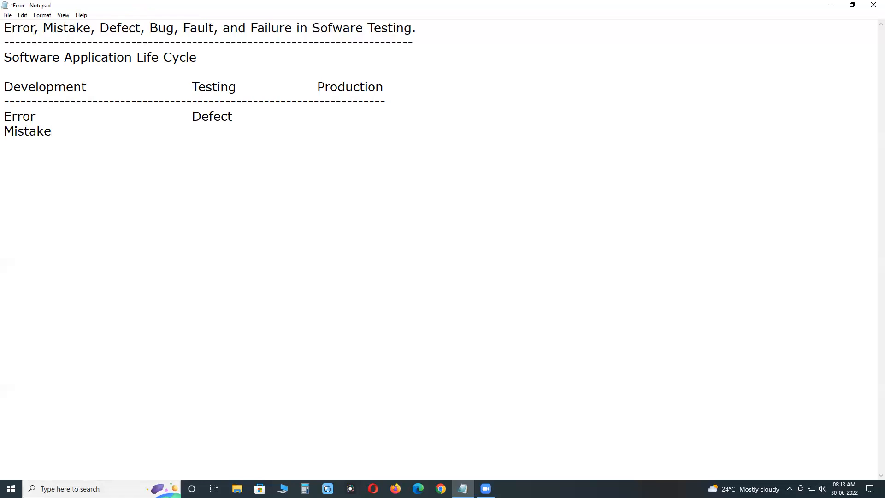
{"action": "type", "text": "Bug"}
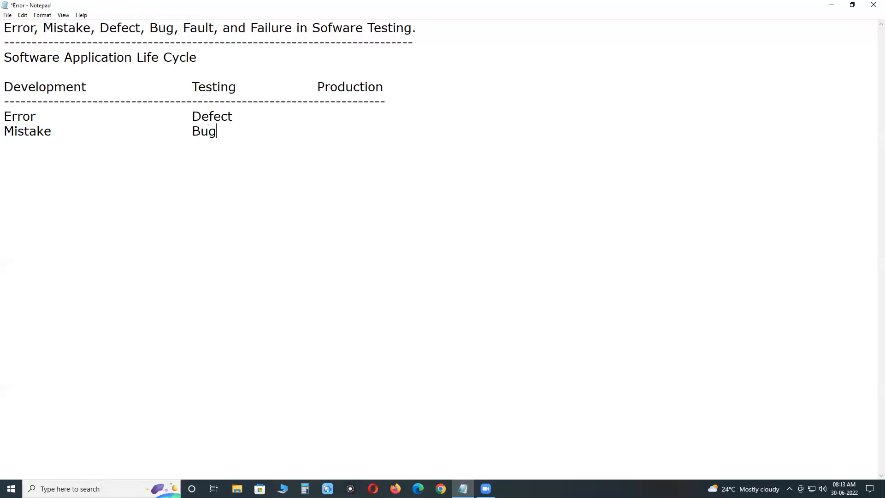
{"action": "key", "text": "enter"}
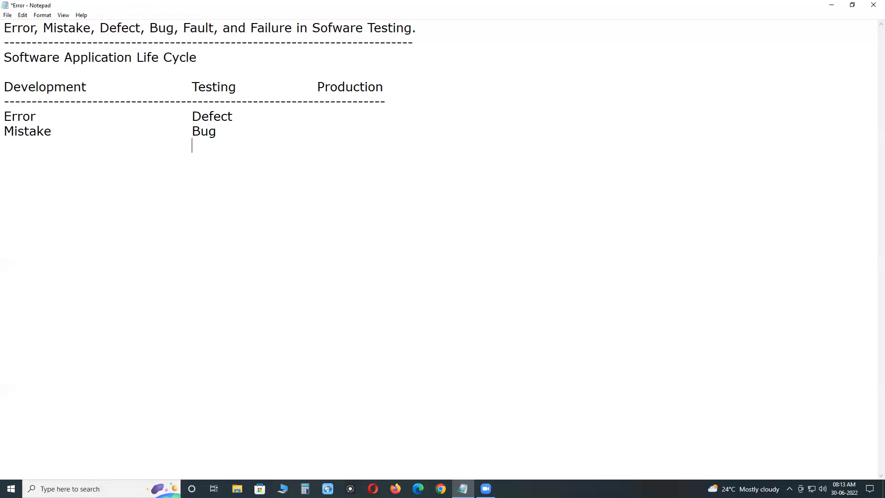
{"action": "type", "text": "Fau"}
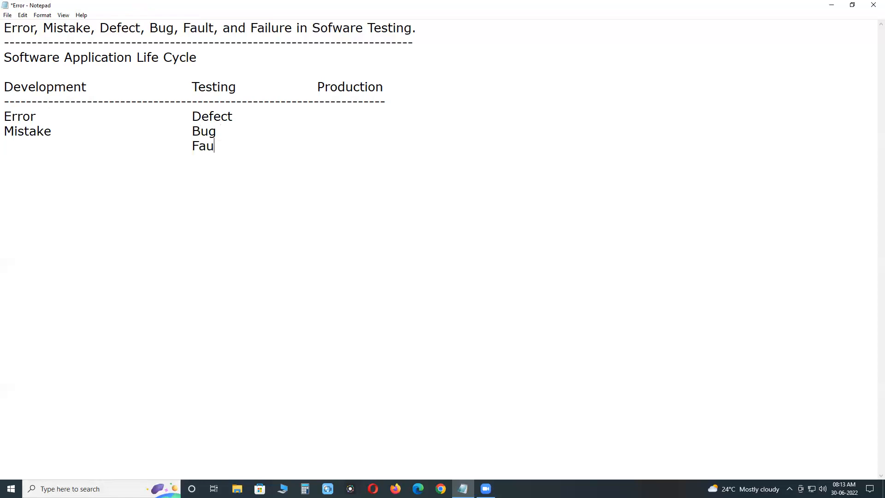
{"action": "type", "text": "lt"}
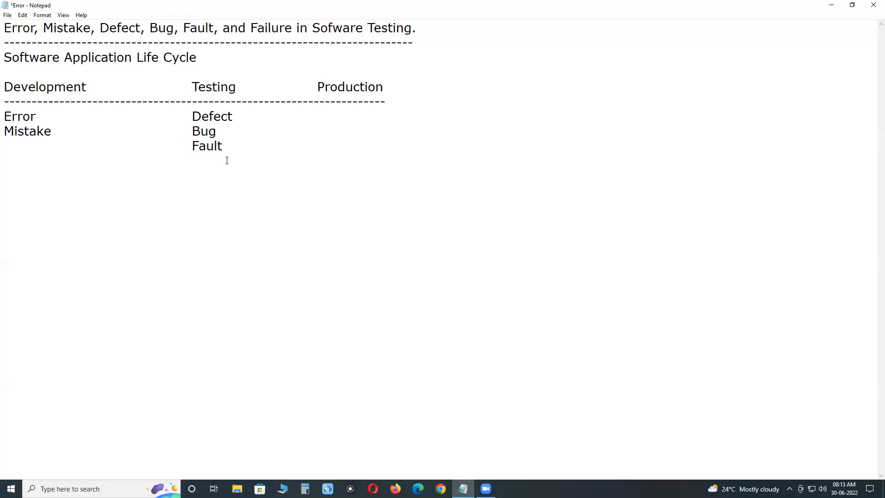
{"action": "left_click", "coordinate": [221, 146]}
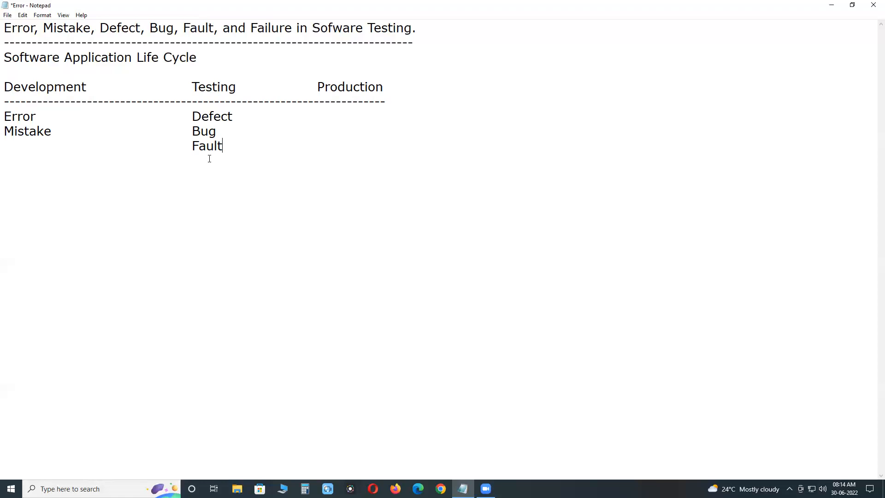
{"action": "mouse_move", "coordinate": [258, 165]}
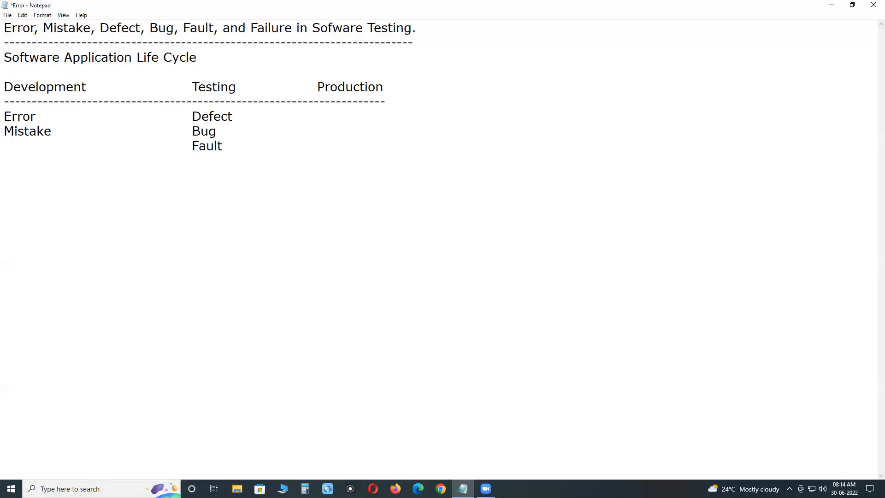
- Add 'Failure' under Production, fix the 'Faialure' misspelling, and copy the dashed separator
{"action": "type", "text": "Fa"}
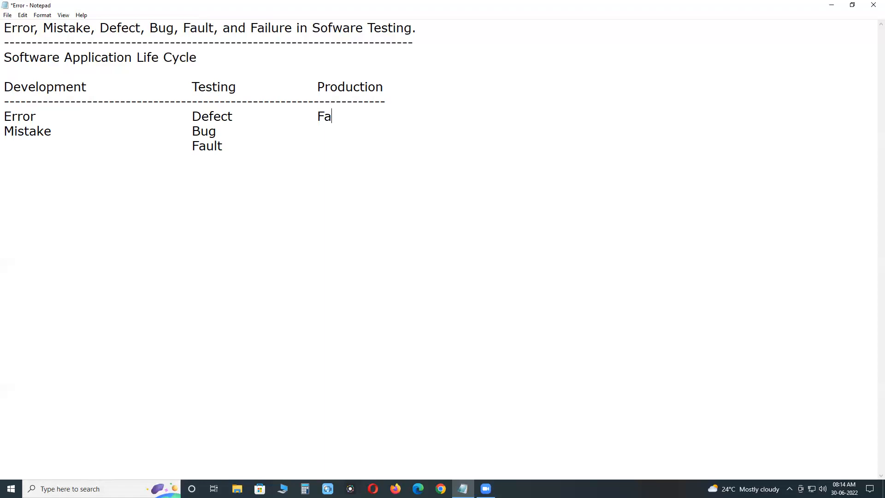
{"action": "type", "text": "ia"}
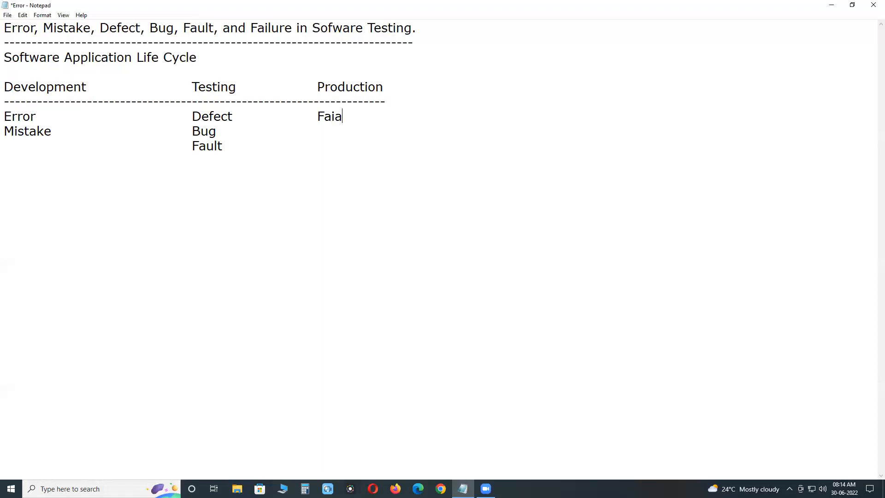
{"action": "type", "text": "lure"}
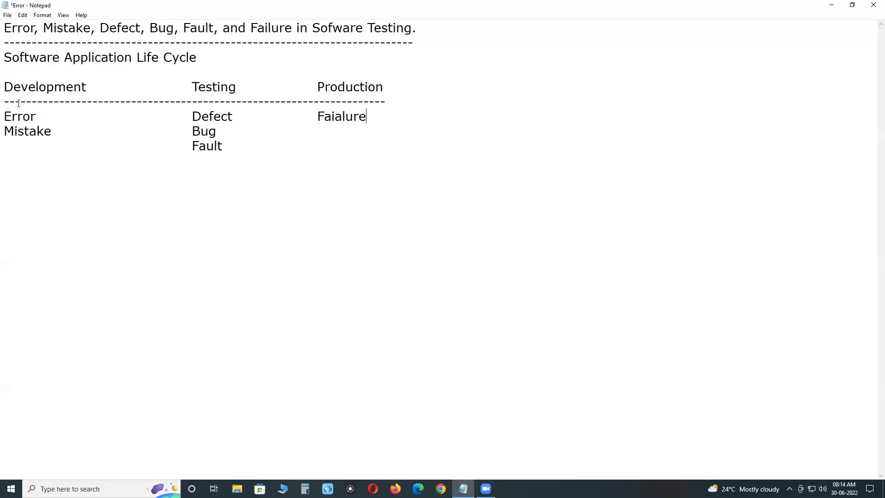
{"action": "double_click", "coordinate": [19, 117]}
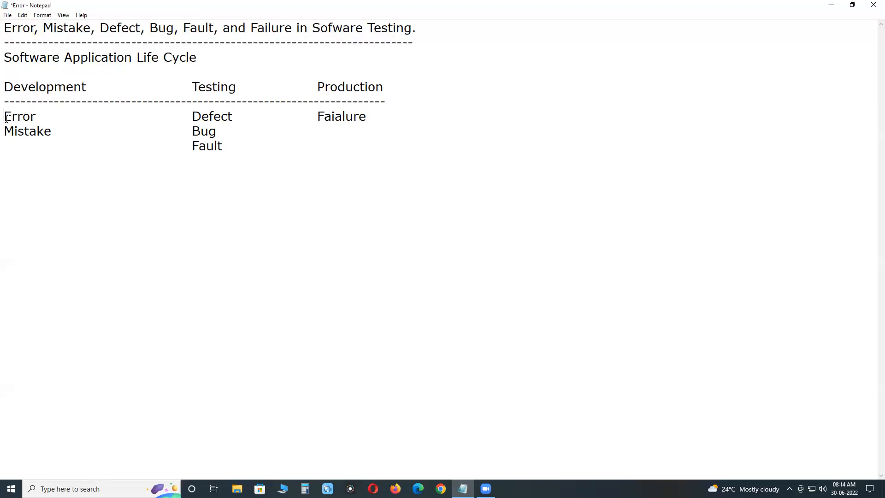
{"action": "double_click", "coordinate": [19, 116]}
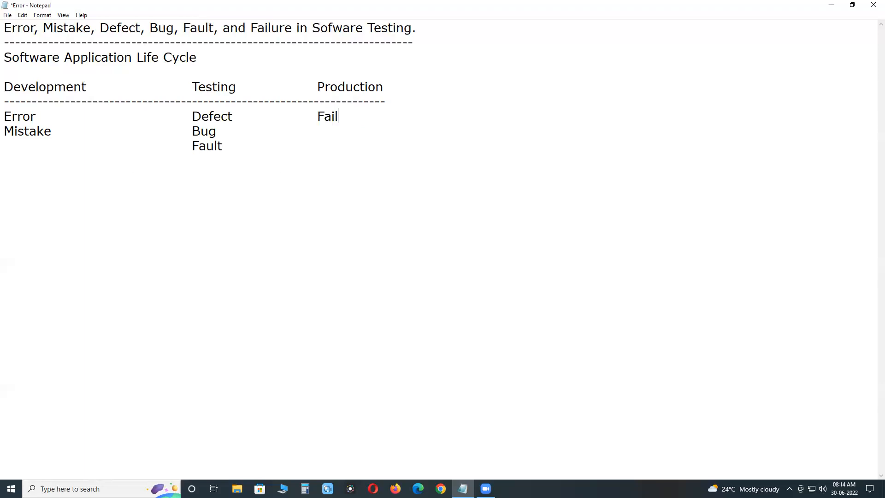
{"action": "type", "text": "ure"}
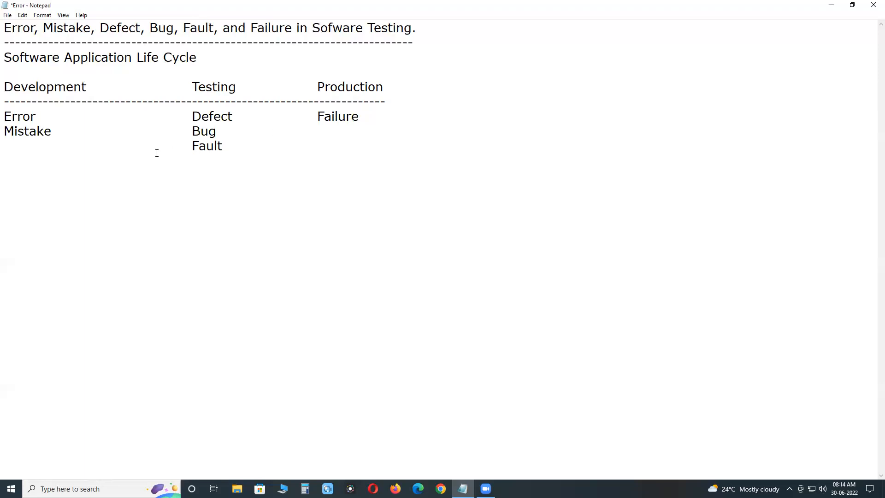
{"action": "triple_click", "coordinate": [157, 101]}
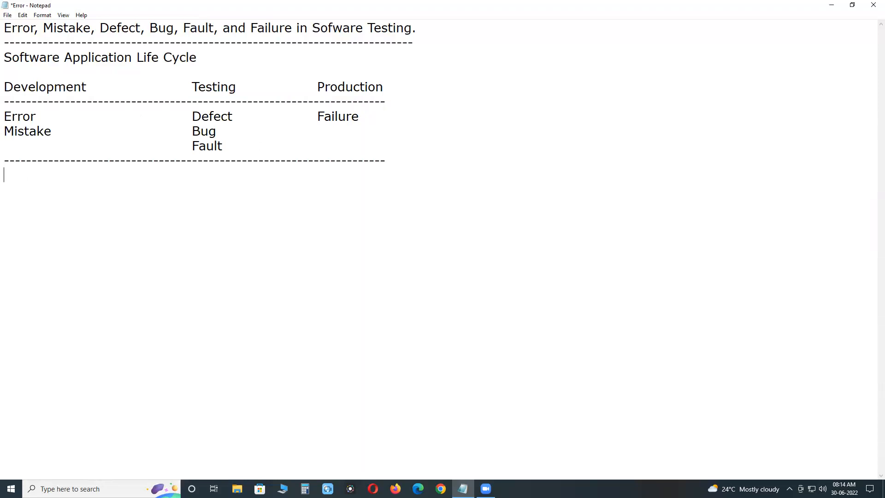
- Start the numbered list below the table with '1. Error or Mistake'
{"action": "type", "text": "1."}
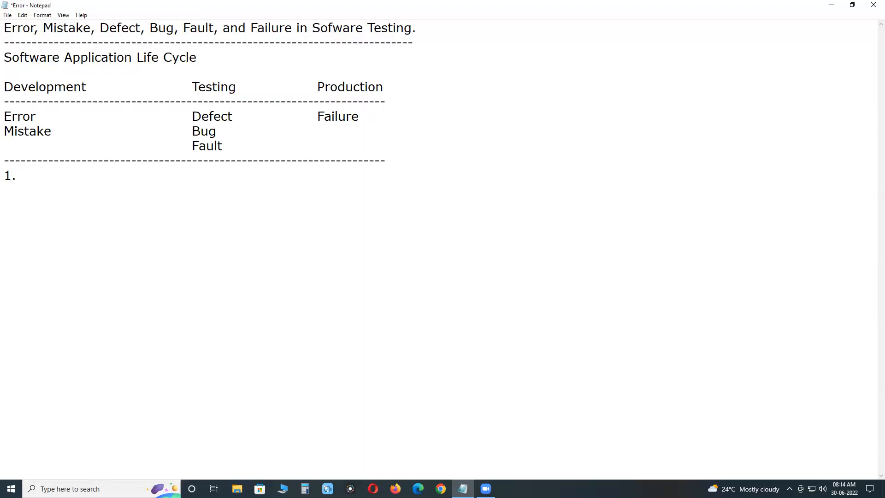
{"action": "type", "text": "Error"}
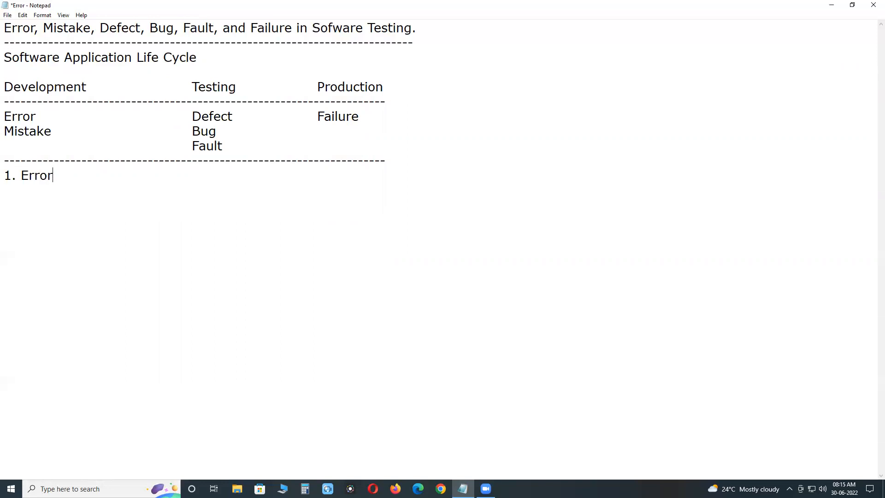
{"action": "type", "text": "\" \""}
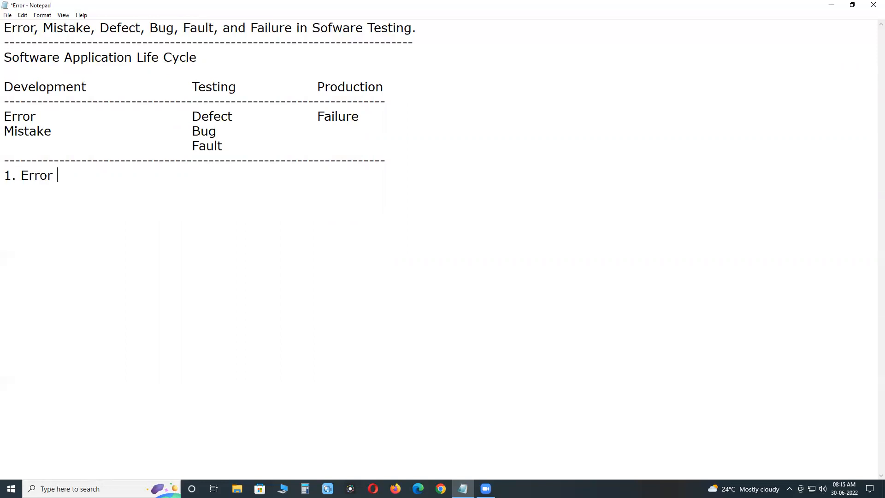
{"action": "type", "text": "or Mi"}
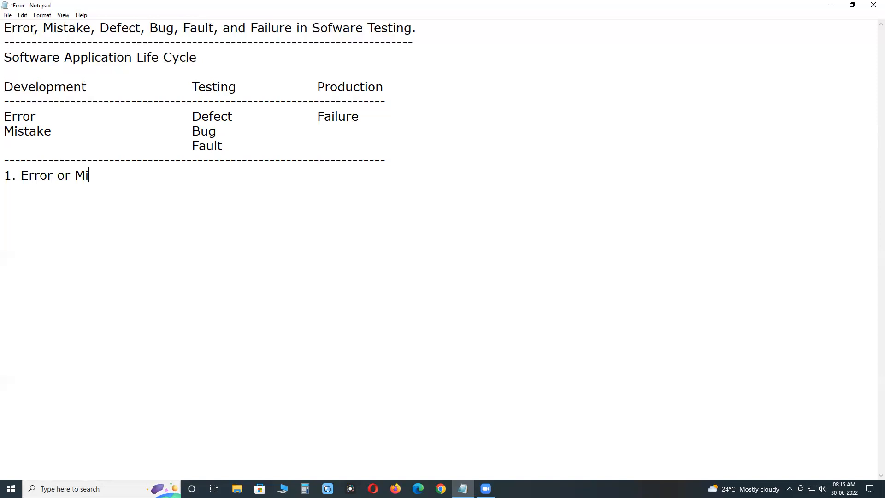
{"action": "type", "text": "stak"}
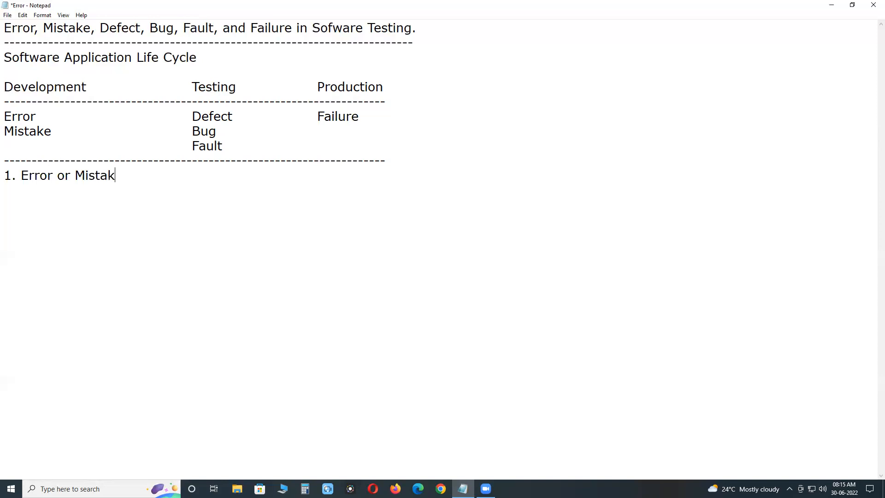
{"action": "type", "text": "e"}
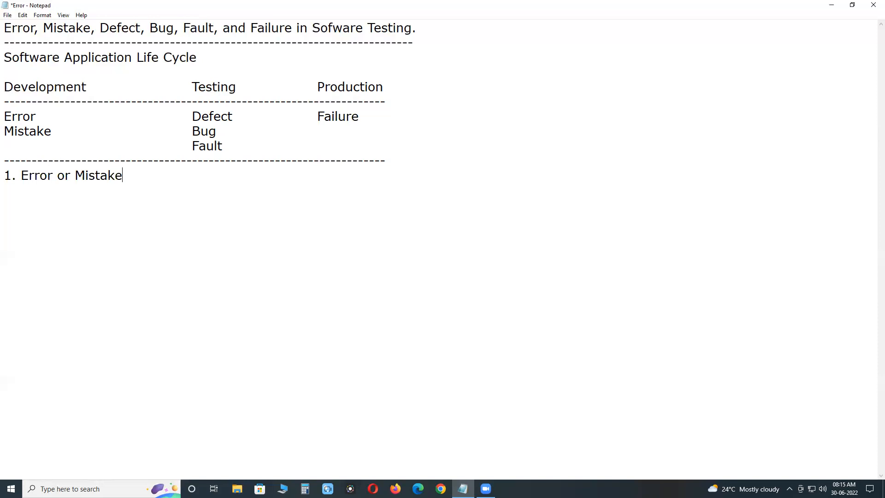
- Add '2. Bug' as the second list item and begin item 3
{"action": "type", "text": "2"}
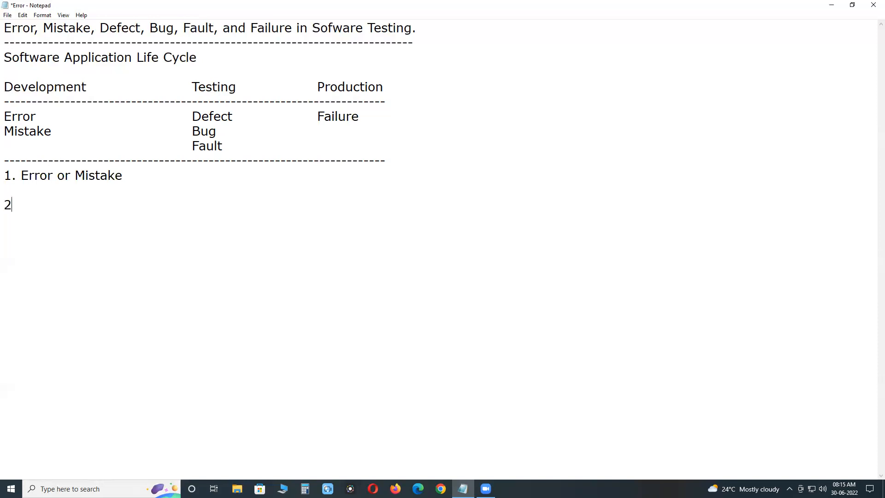
{"action": "type", "text": ". B"}
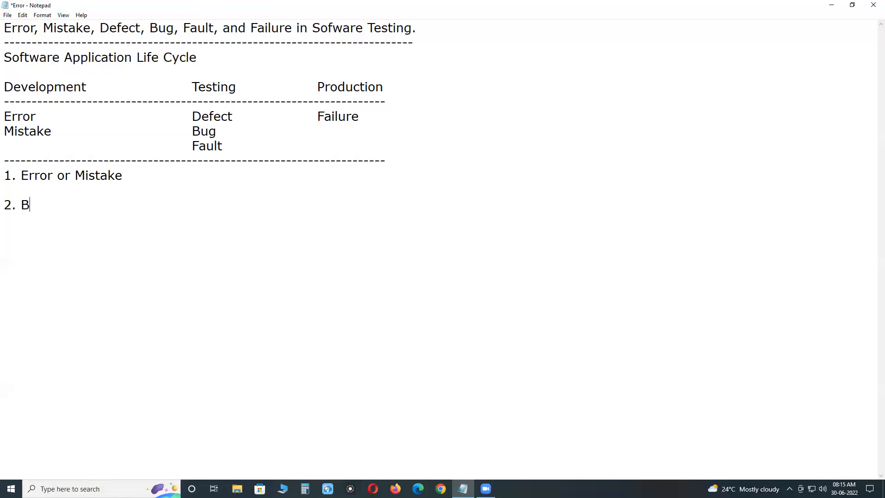
{"action": "type", "text": "ug"}
{"action": "left_click", "coordinate": [207, 234]}
{"action": "type", "text": "3."}
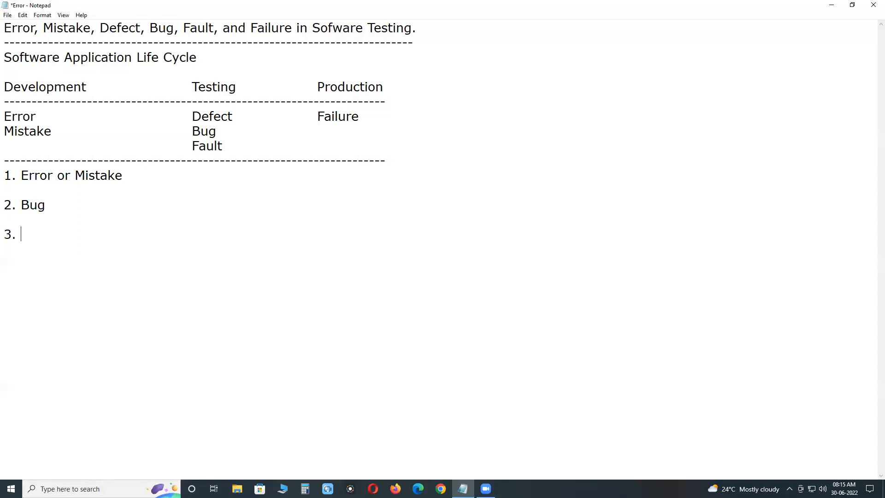
- Complete the third item as 'Defect or Fault' and start a new line
{"action": "type", "text": "Defect or"}
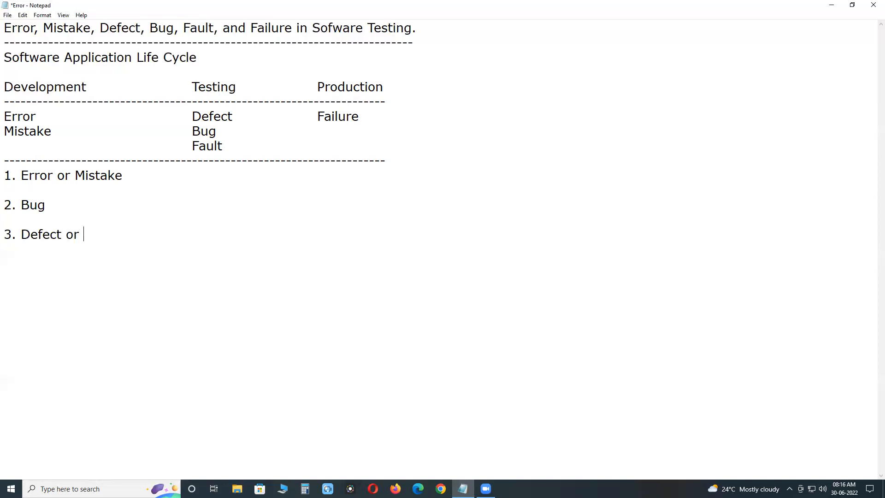
{"action": "type", "text": "Faul"}
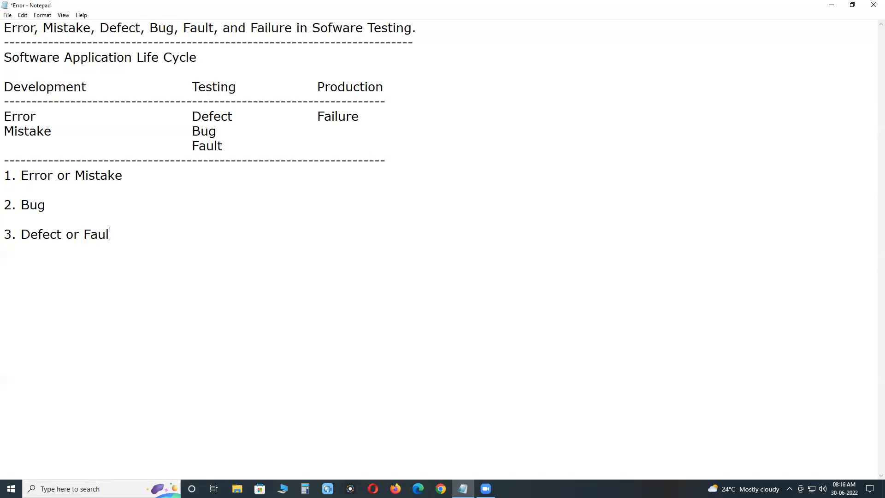
{"action": "type", "text": "t"}
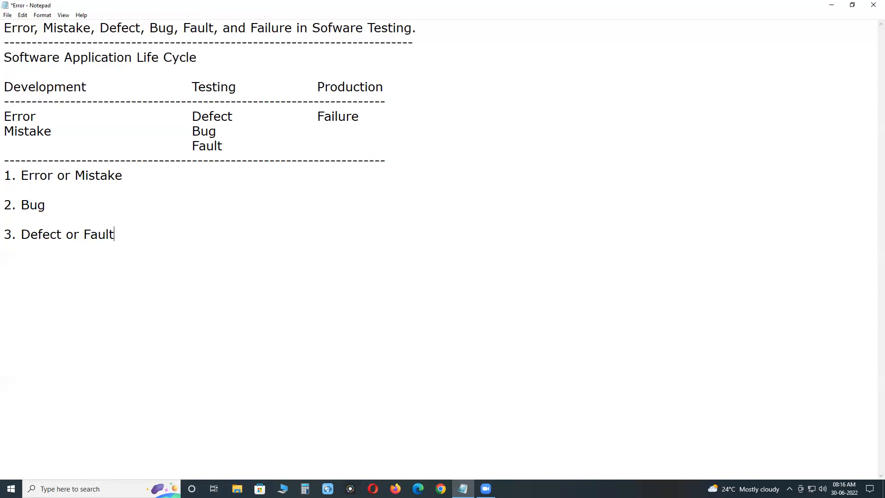
{"action": "key", "text": "enter"}
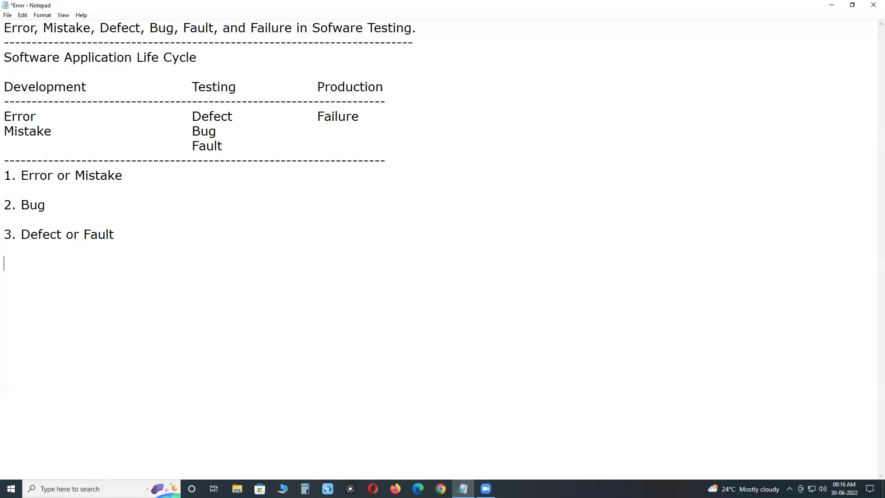
- Type the unnumbered line 'Bug vs. Defect' below the third item
{"action": "type", "text": "B"}
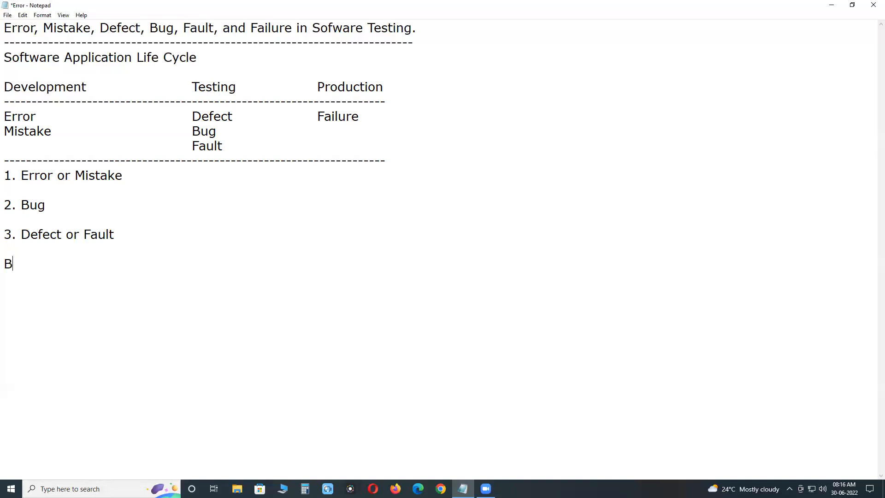
{"action": "type", "text": "ug vs. D"}
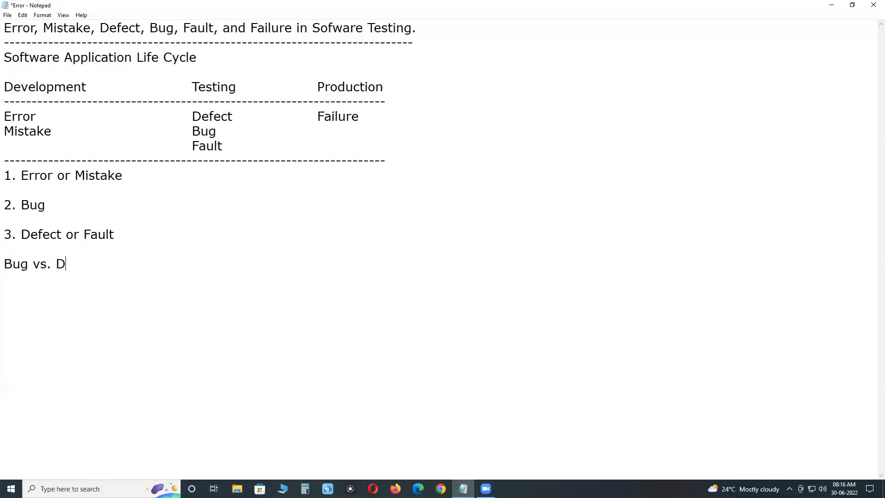
{"action": "type", "text": "efect"}
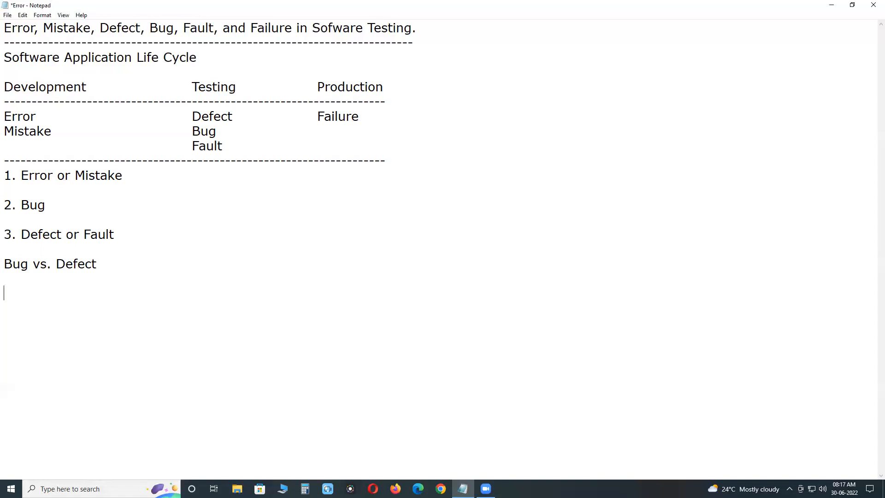
- Add '4. Failure' as the final numbered item
{"action": "type", "text": "4."}
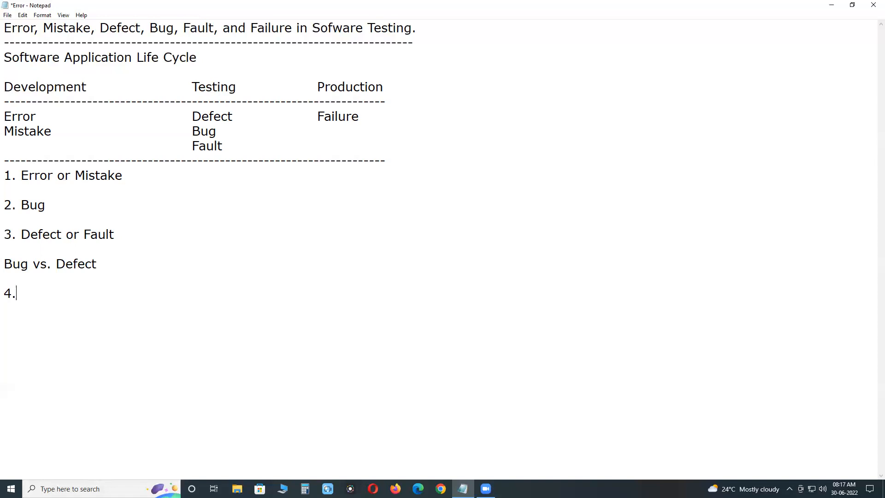
{"action": "type", "text": "Fail"}
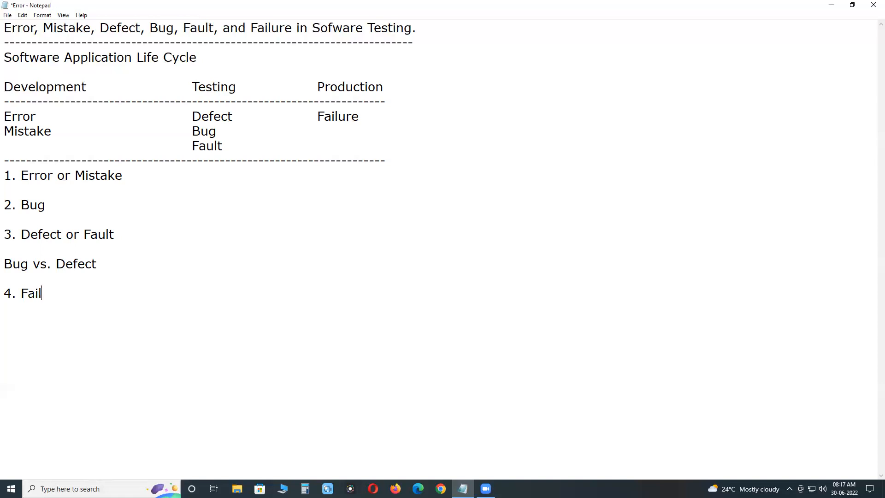
{"action": "type", "text": "ure"}
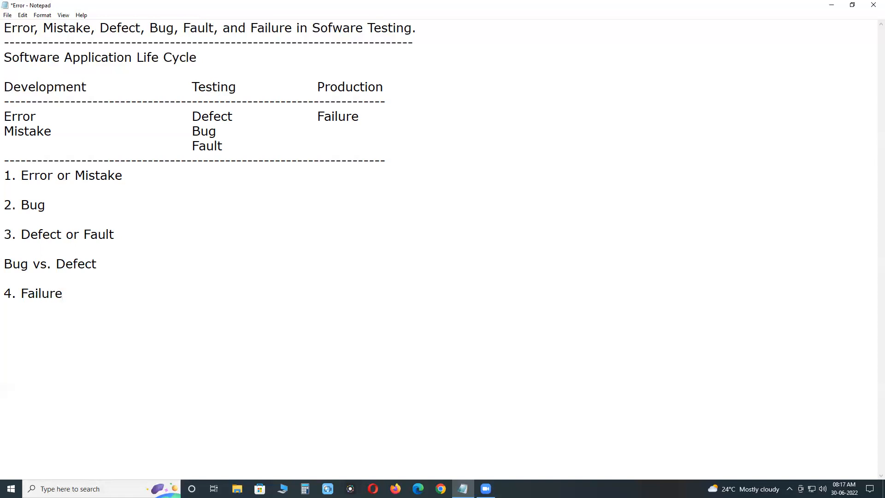
{"action": "left_click", "coordinate": [62, 293]}
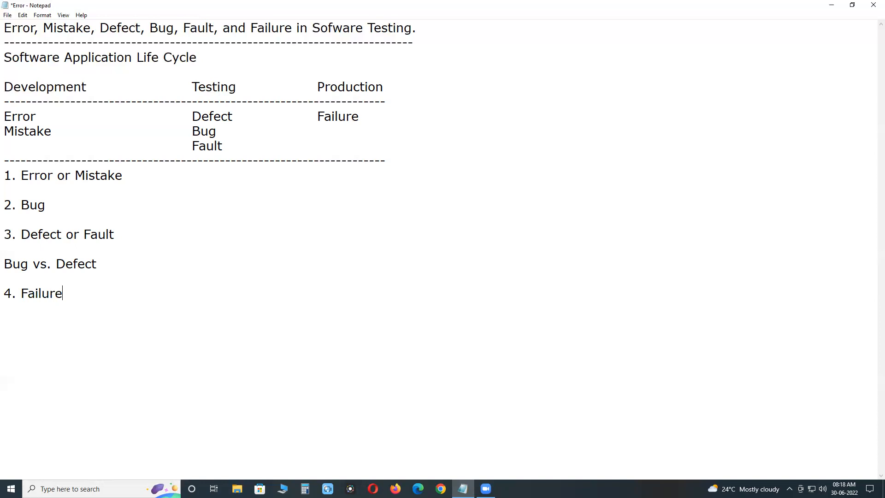
{"action": "mouse_move", "coordinate": [373, 44]}
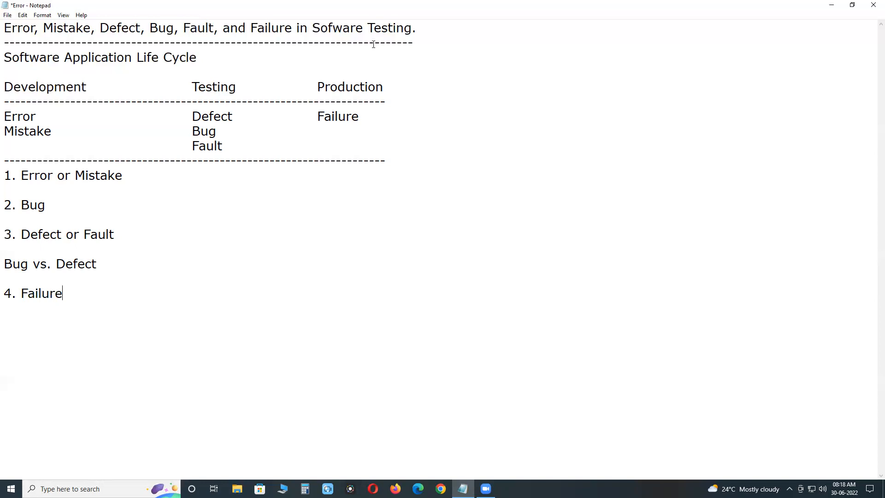